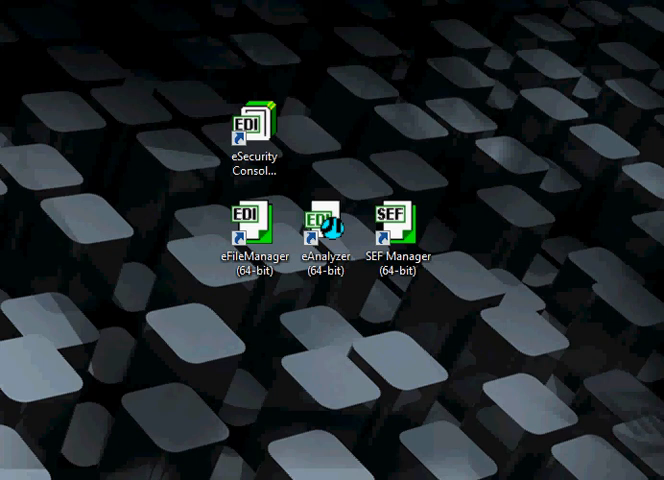
Step: Launch eSecurity Console and expand the Microsoft Strong Cryptographic Provider under User Key Sets
left_click(256, 122)
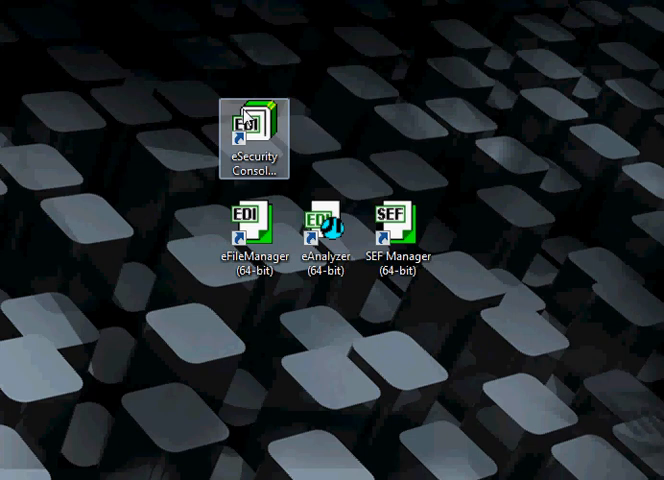
mouse_move(264, 142)
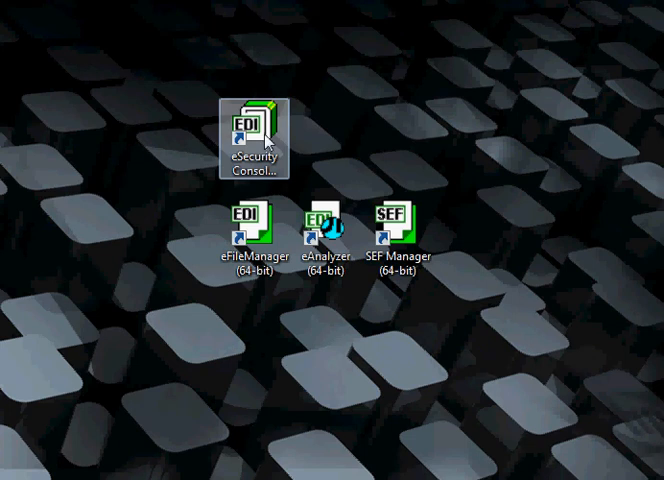
mouse_move(270, 142)
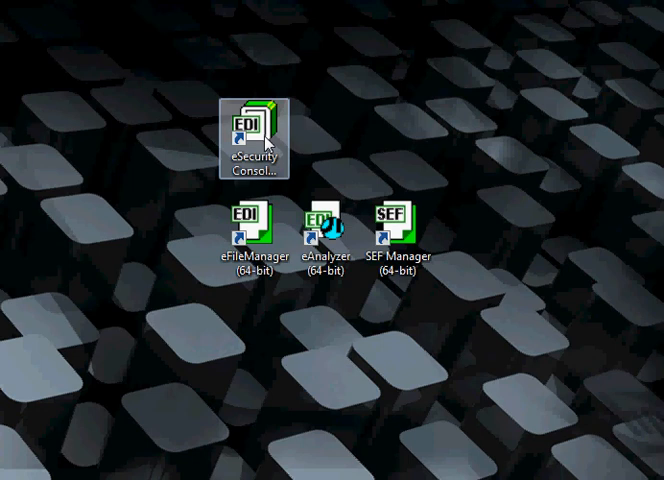
double_click(250, 130)
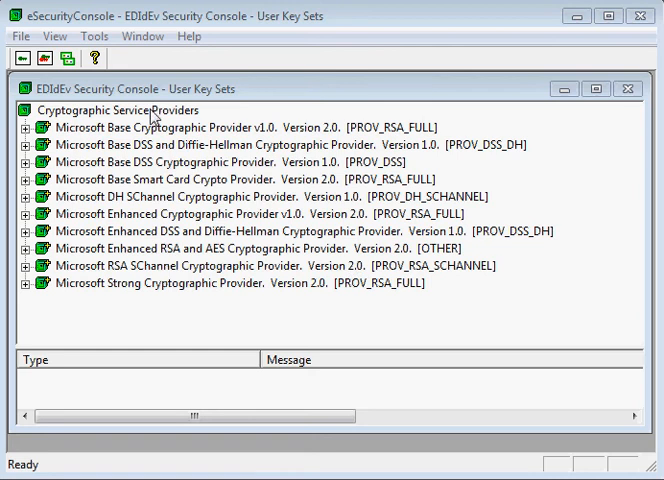
left_click(116, 110)
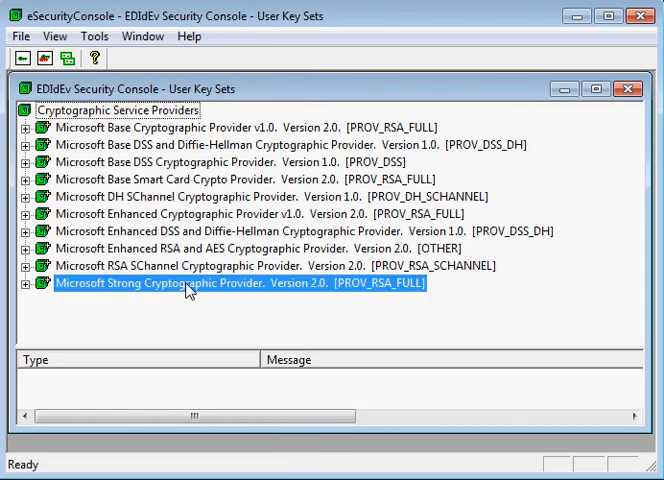
left_click(14, 284)
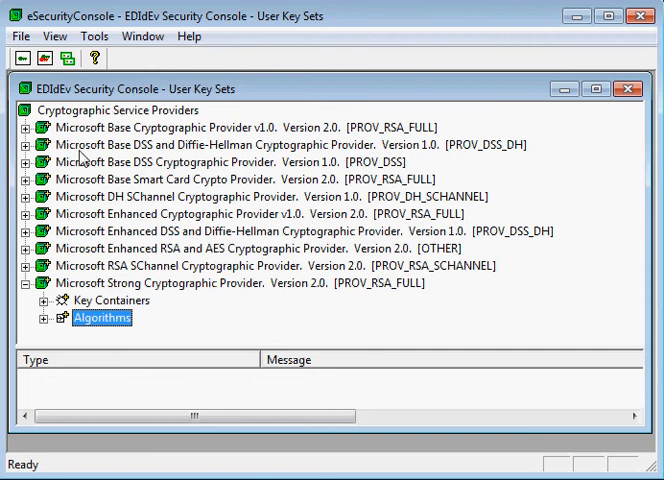
mouse_move(20, 56)
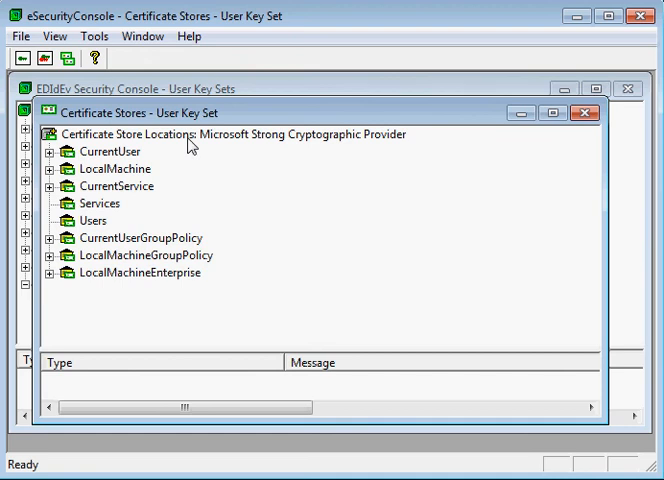
Step: Expand the CurrentUser store location to reveal its My store certificates
left_click(230, 134)
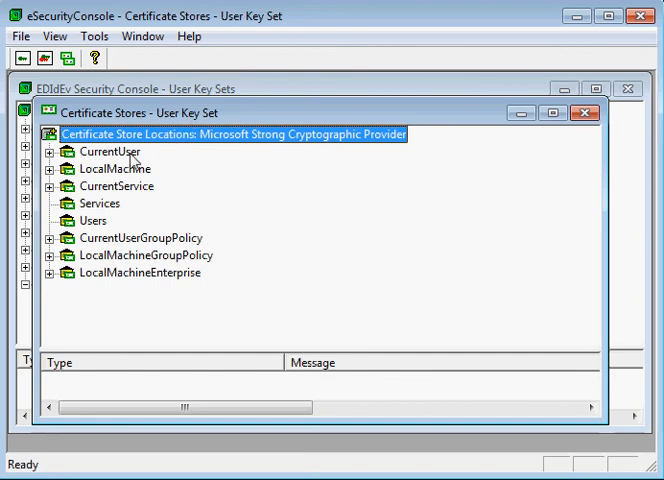
left_click(108, 152)
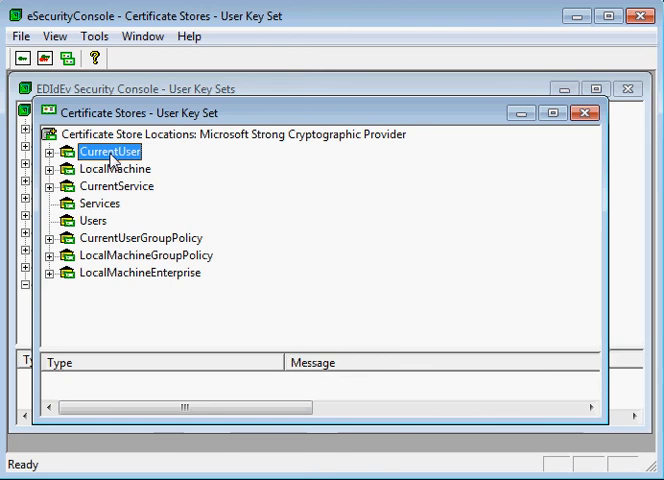
left_click(48, 152)
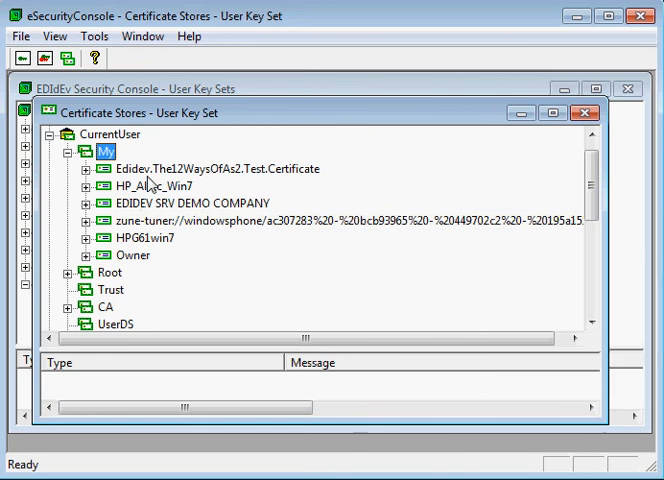
mouse_move(152, 188)
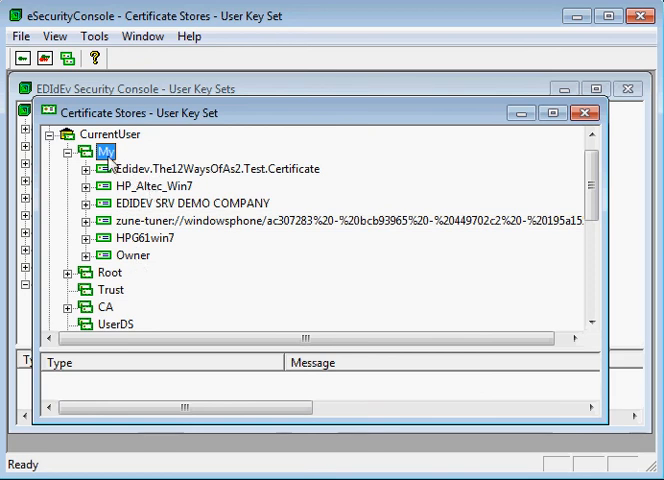
right_click(104, 152)
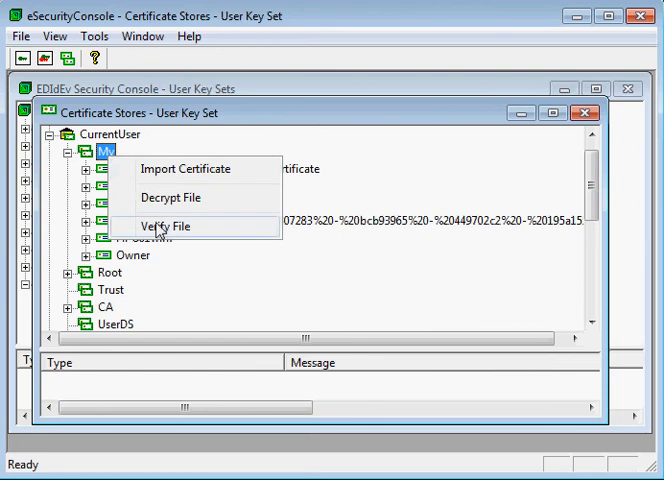
left_click(184, 168)
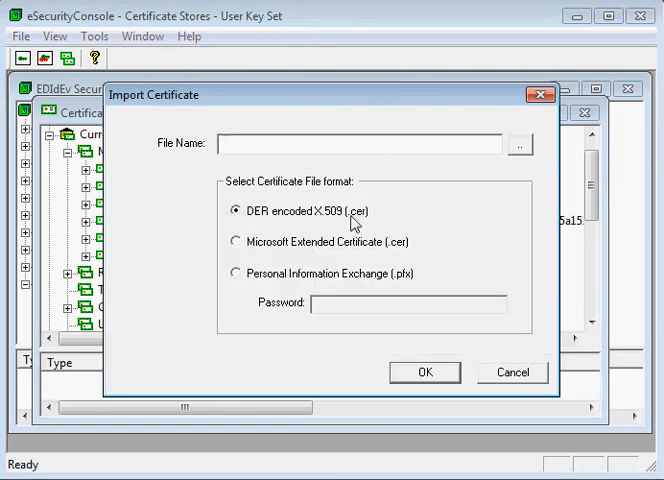
mouse_move(478, 362)
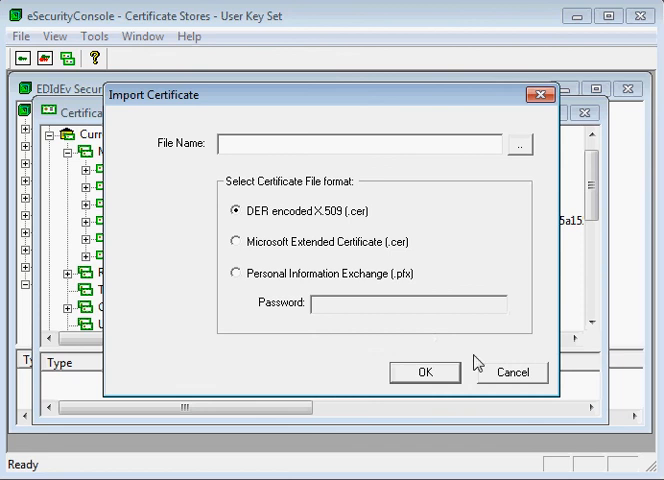
left_click(512, 372)
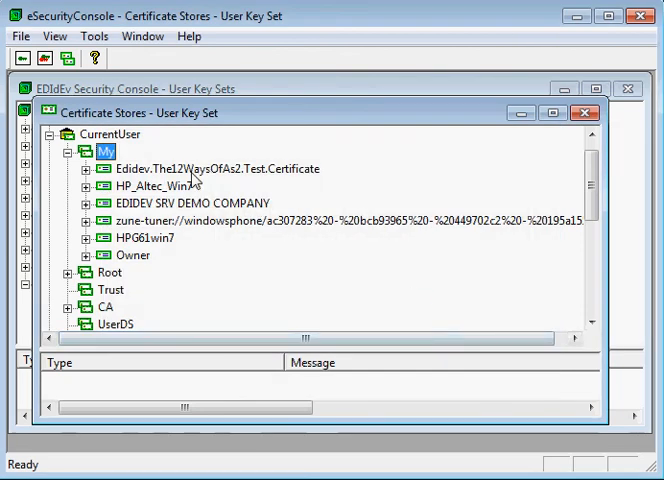
Step: Expand the Edidev test certificate and inspect its key container detail
left_click(214, 168)
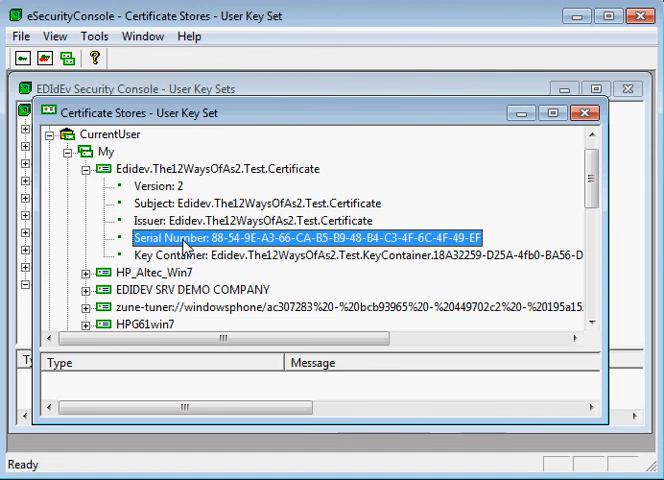
mouse_move(240, 264)
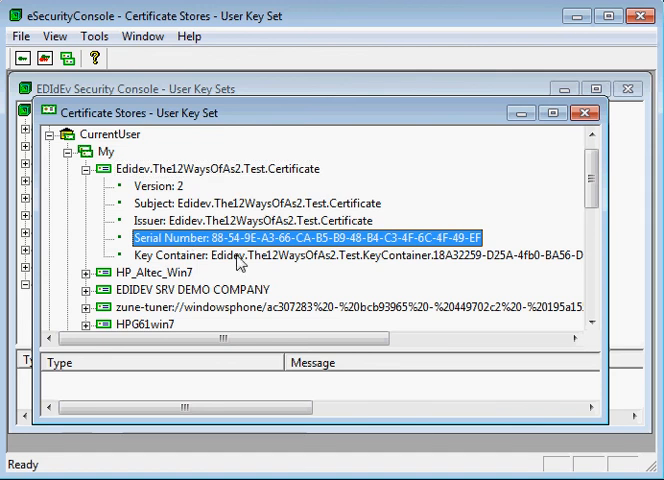
left_click(250, 258)
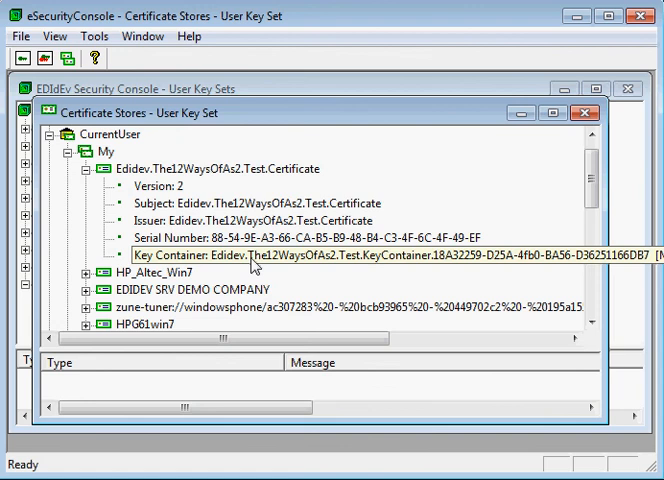
left_click(300, 256)
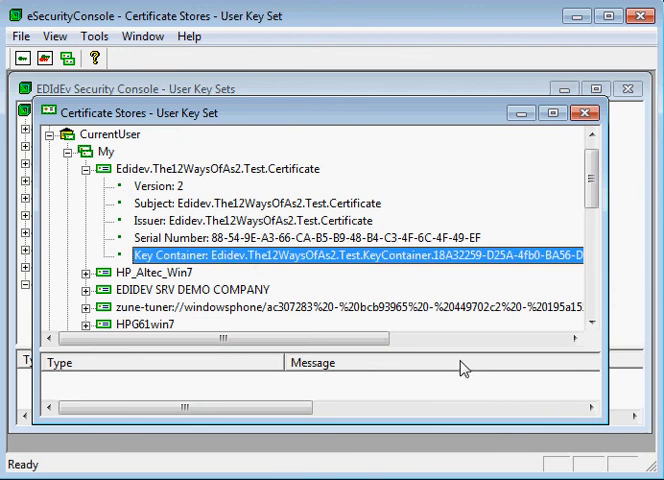
mouse_move(484, 368)
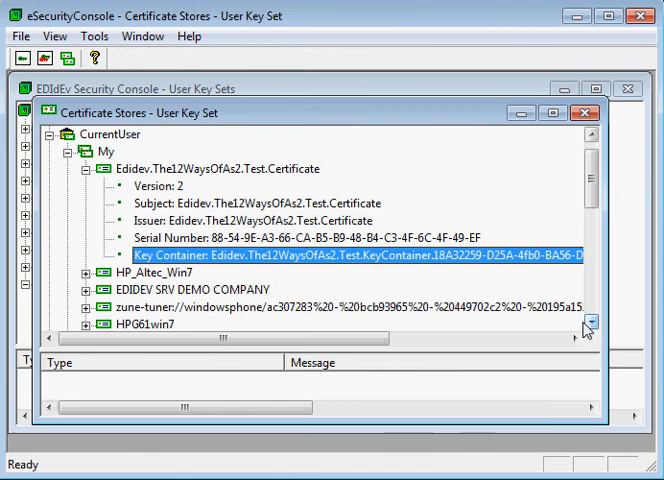
Step: Expand and collapse the EDIDEV SRV DEMO COMPANY certificate details
left_click(190, 290)
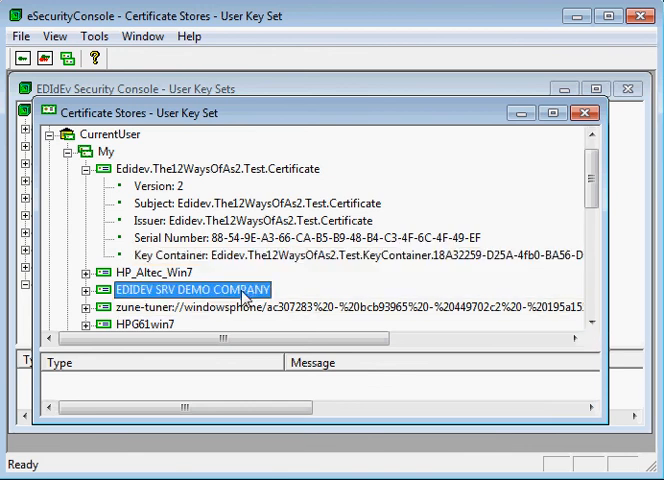
left_click(88, 294)
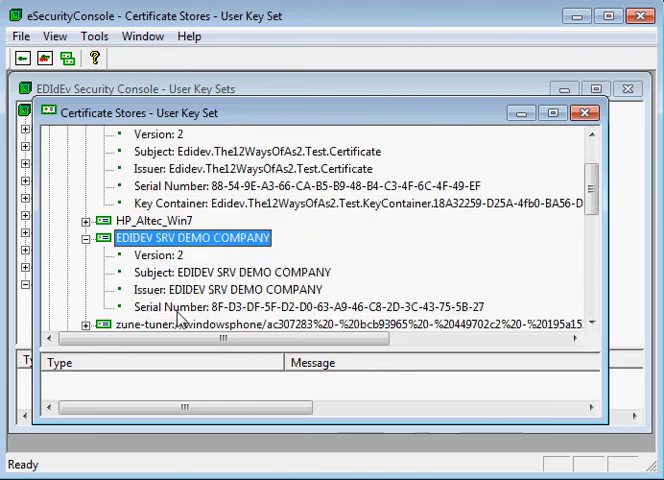
left_click(230, 288)
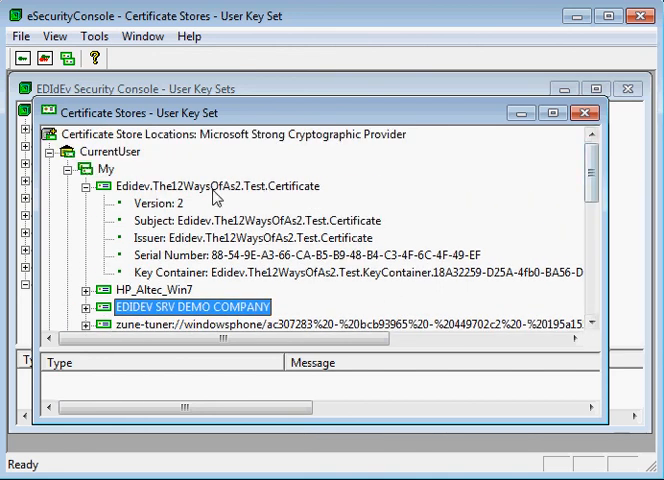
right_click(216, 186)
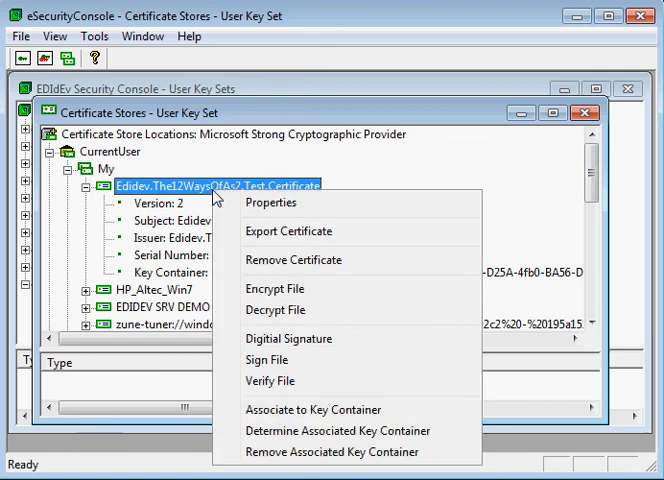
mouse_move(268, 238)
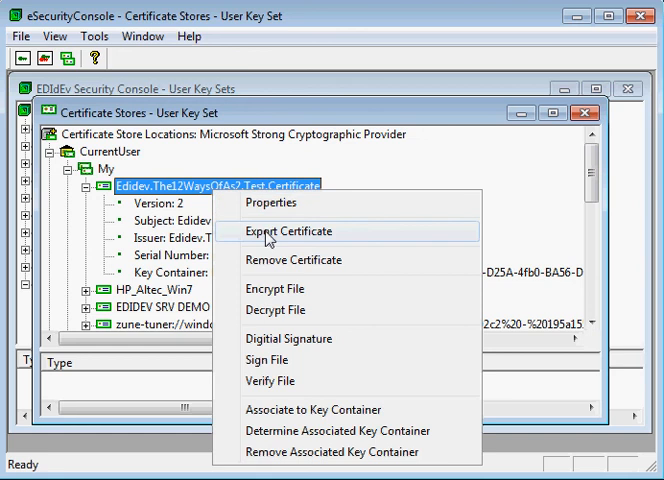
left_click(288, 232)
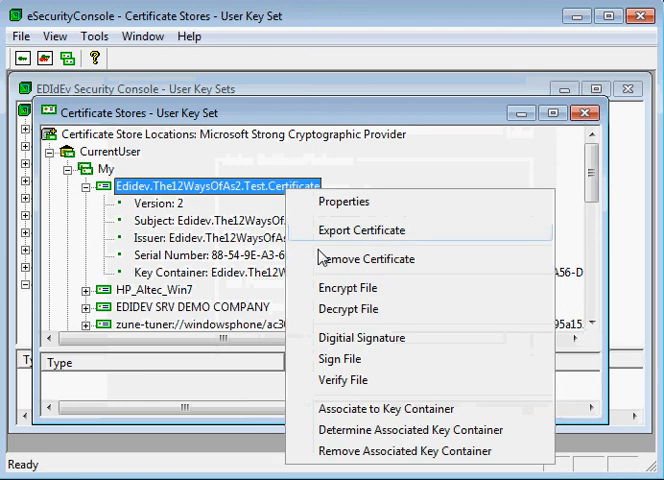
mouse_move(332, 298)
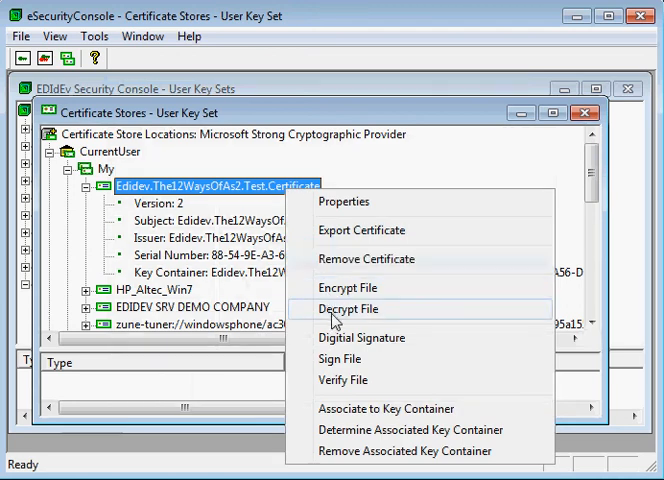
mouse_move(344, 204)
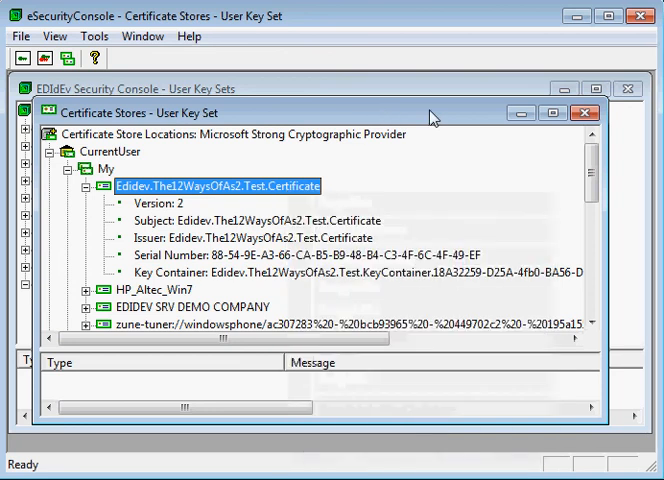
Step: Close the user certificate stores and enumerate the Machine Key Set providers
left_click(584, 112)
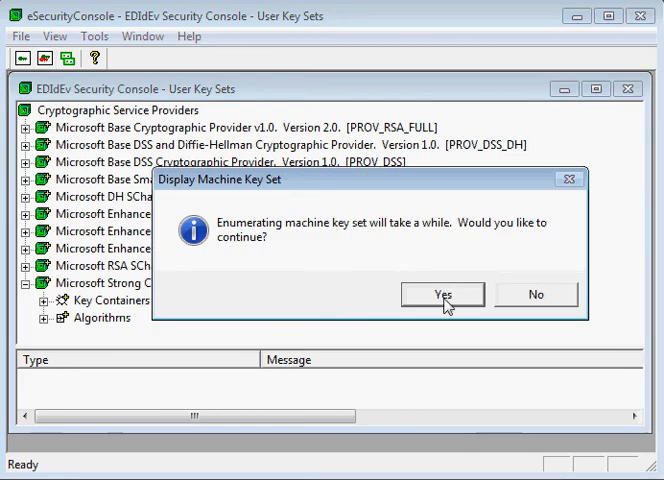
left_click(440, 294)
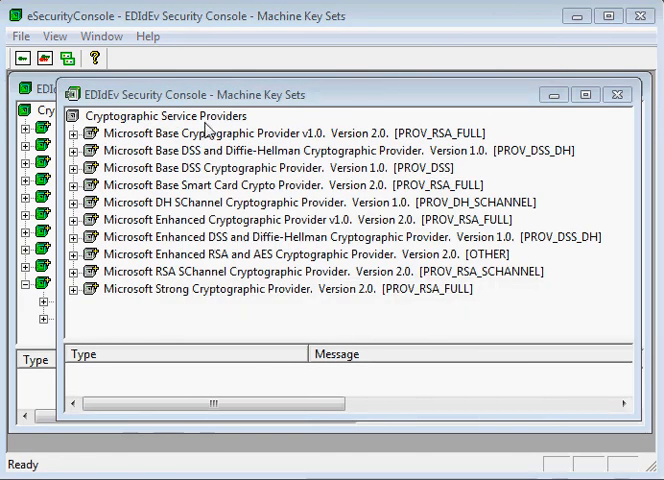
left_click(162, 116)
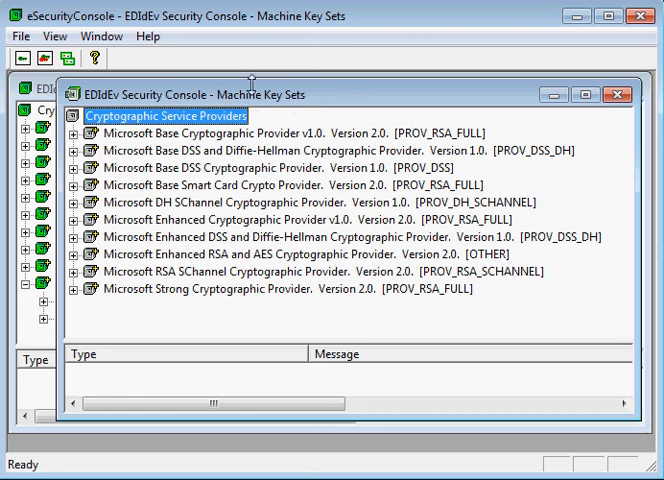
mouse_move(234, 96)
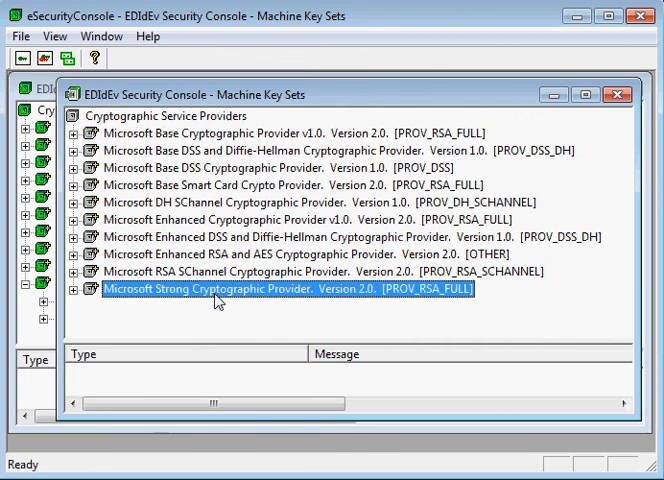
Step: Show the provider's machine certificate stores via Certificate Operation and expand LocalMachine
right_click(220, 302)
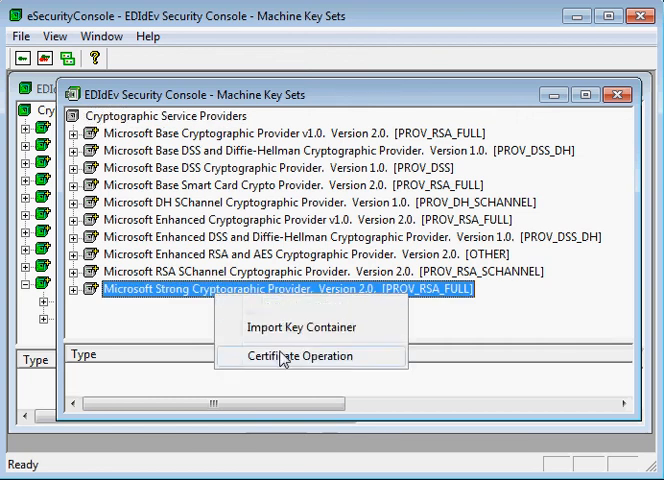
left_click(284, 356)
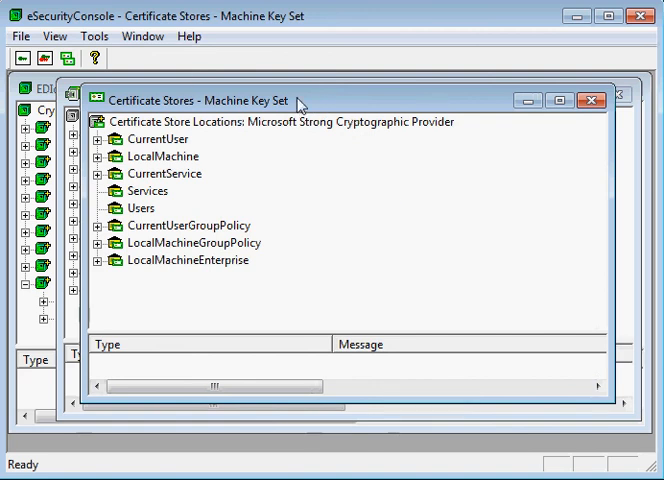
mouse_move(278, 86)
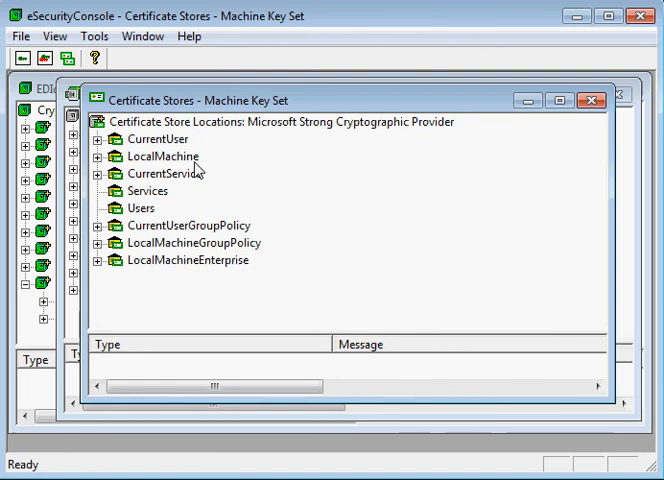
left_click(162, 156)
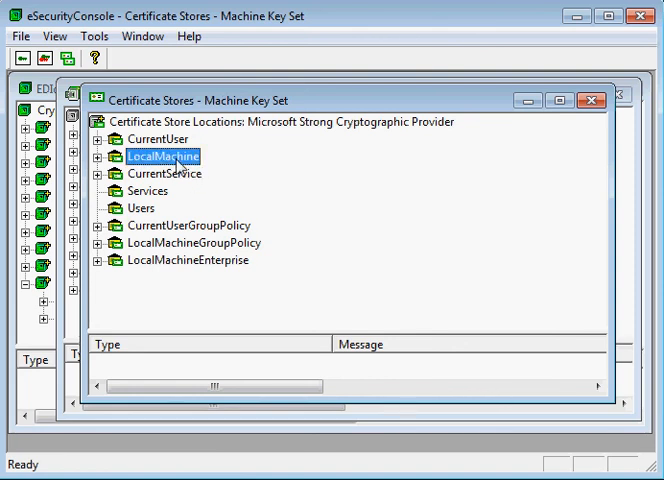
double_click(160, 156)
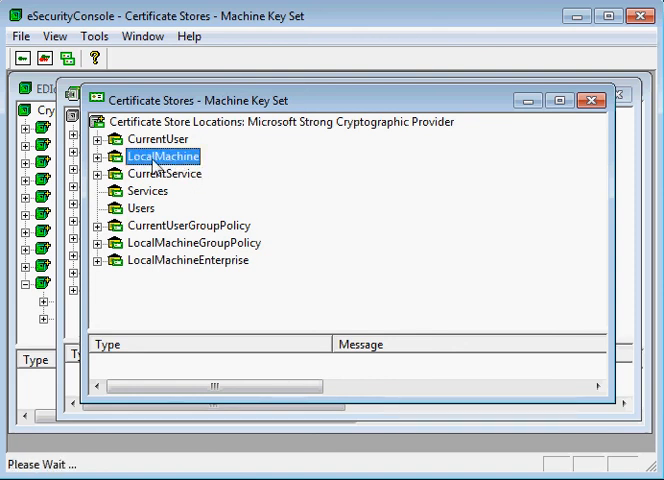